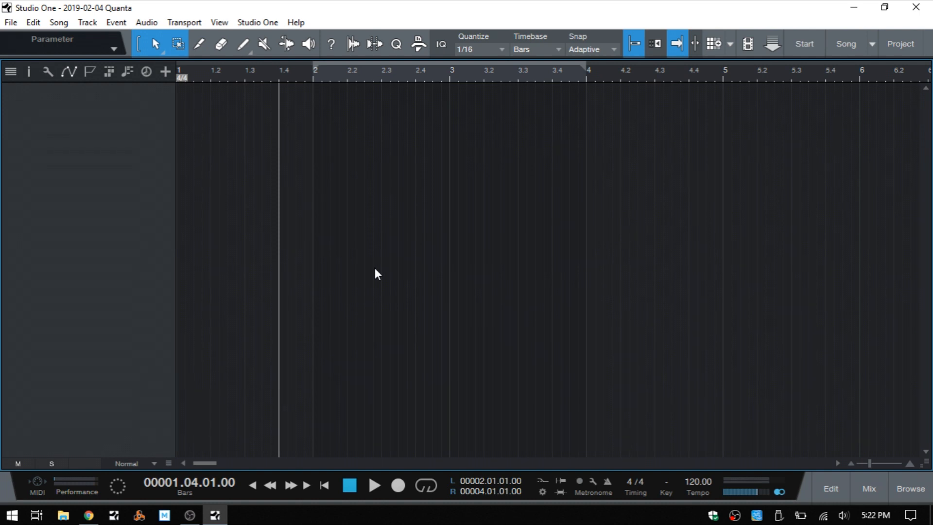
mouse_move(869, 500)
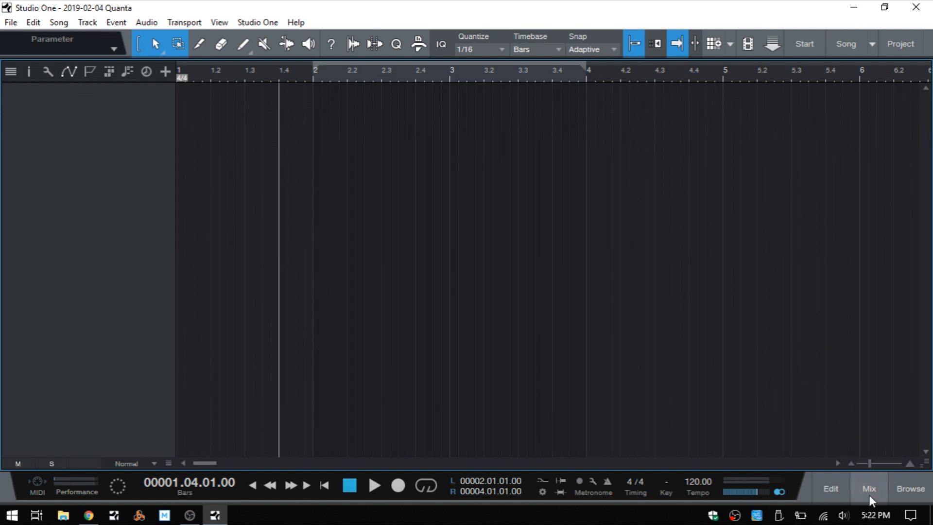
- Open Studio One's Options on Audio Setup, showing Windows Audio at 48.0 kHz
left_click(868, 488)
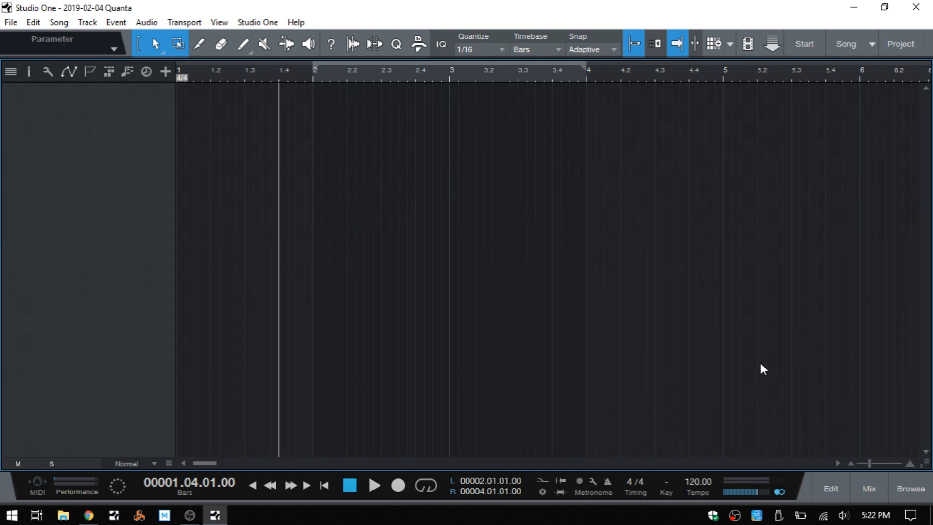
mouse_move(753, 359)
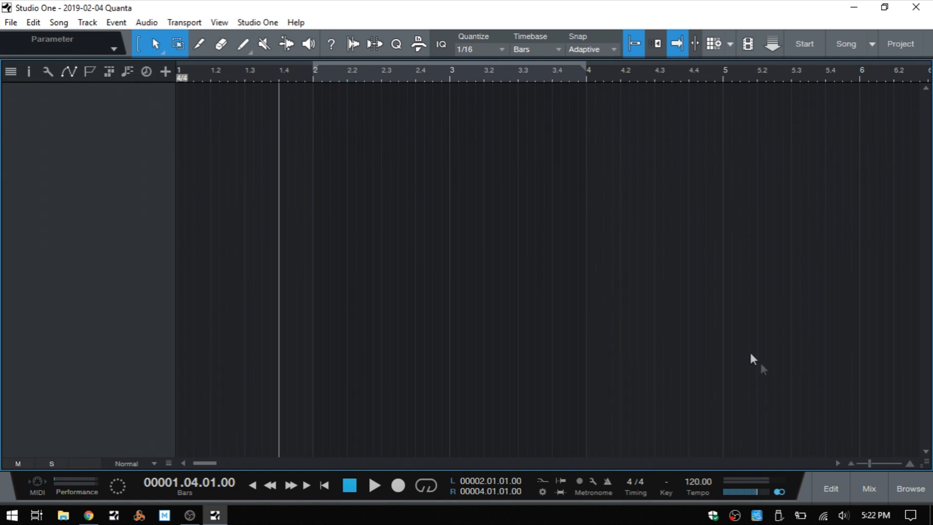
mouse_move(336, 201)
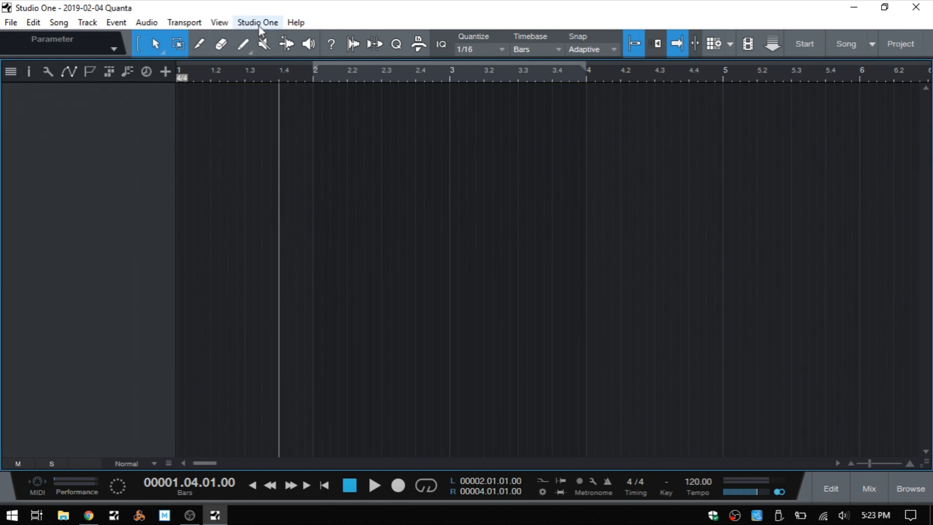
left_click(257, 22)
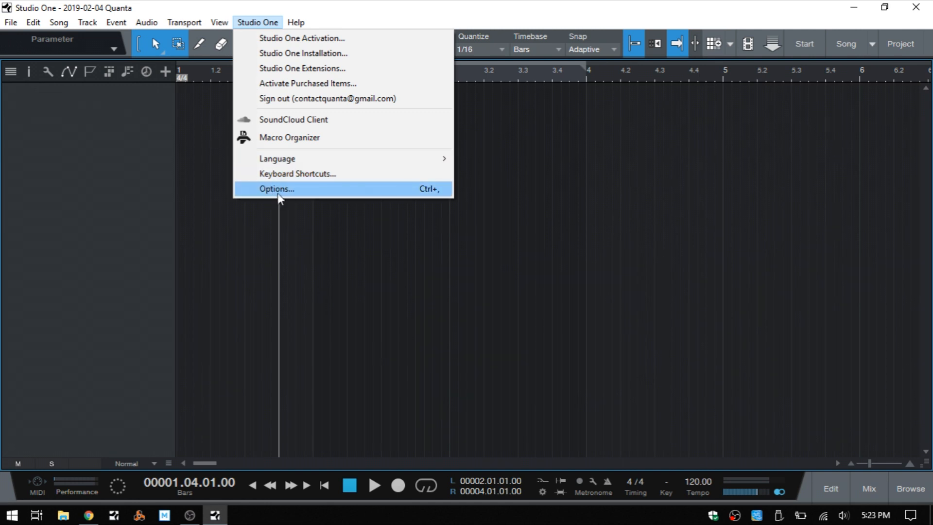
left_click(276, 188)
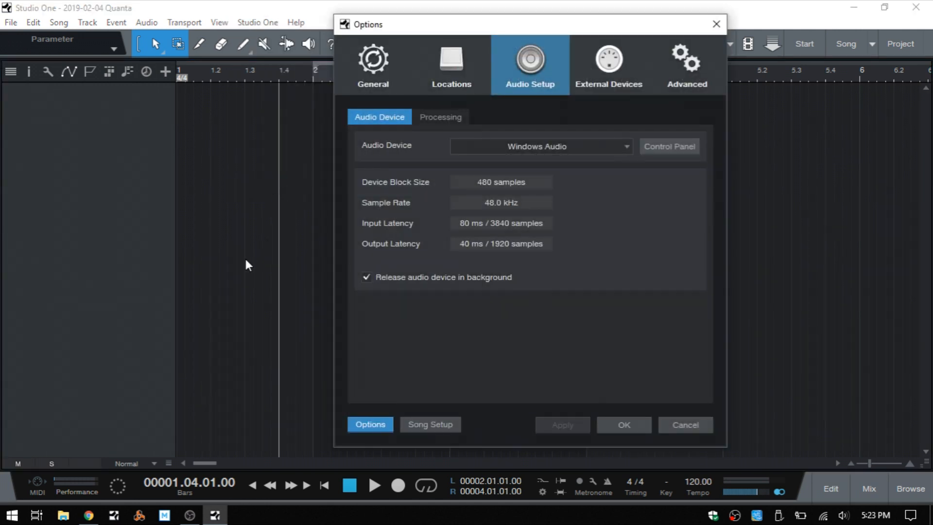
mouse_move(666, 155)
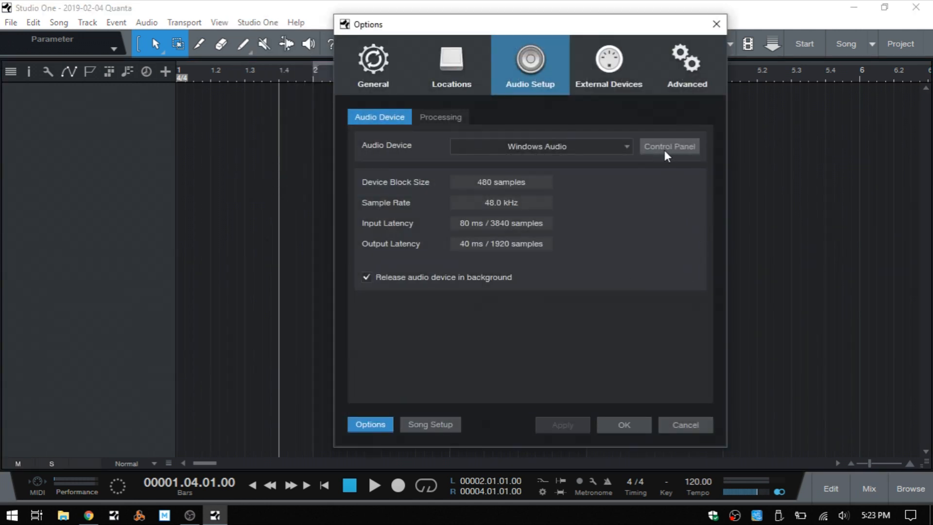
- Open the Windows Audio control panel showing Speaker/HP and Microphone
left_click(668, 146)
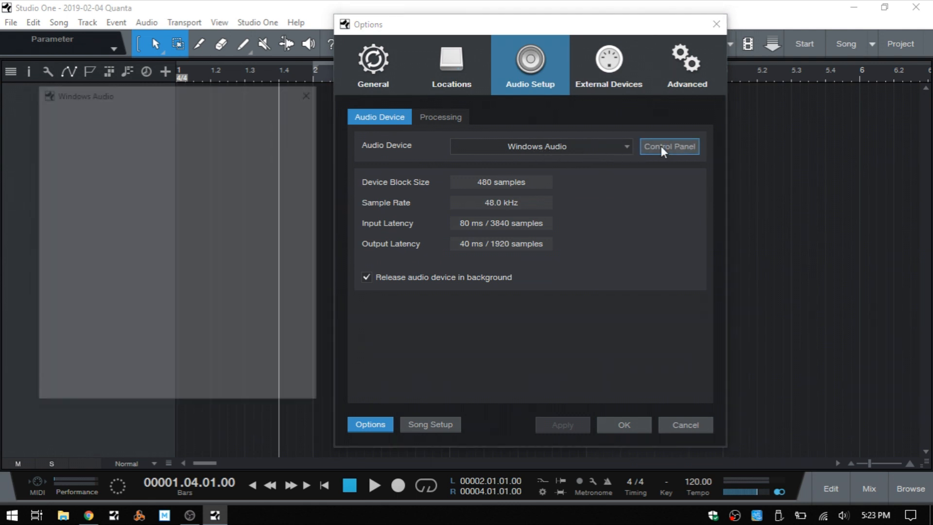
left_click(669, 146)
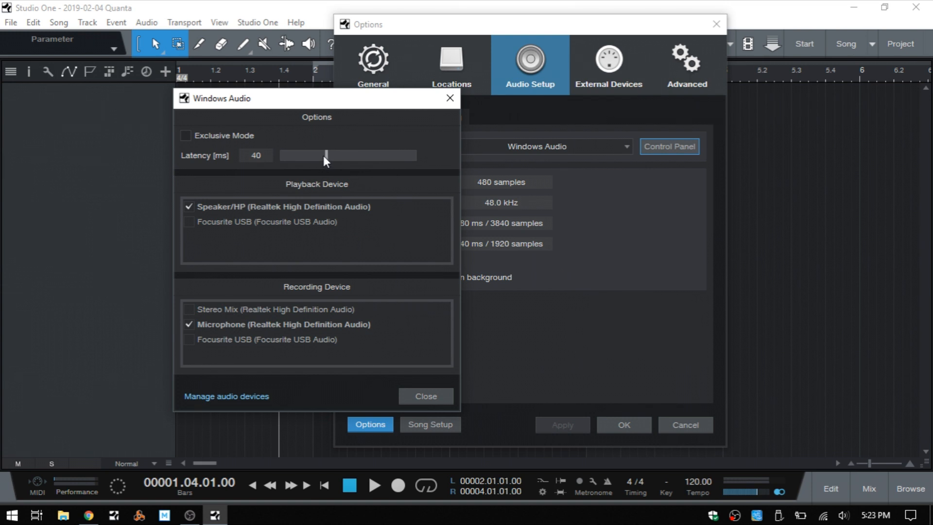
mouse_move(251, 149)
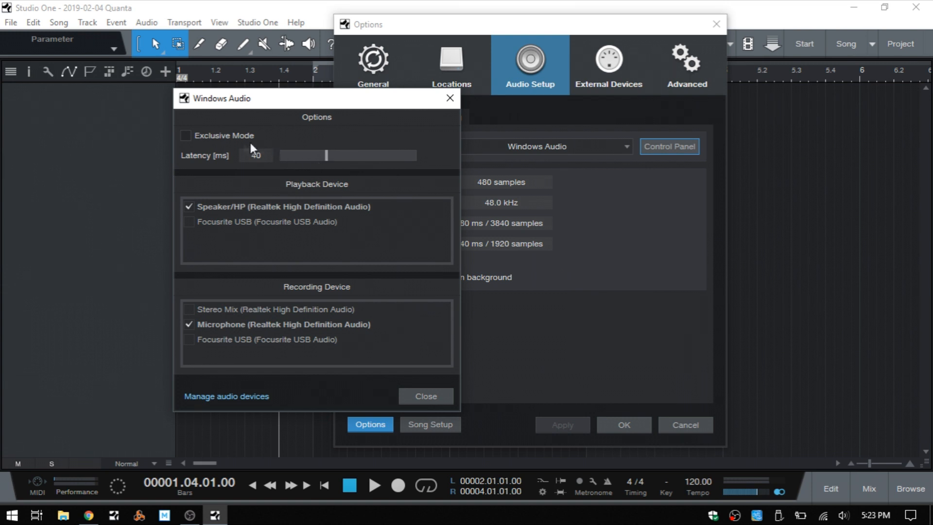
mouse_move(291, 143)
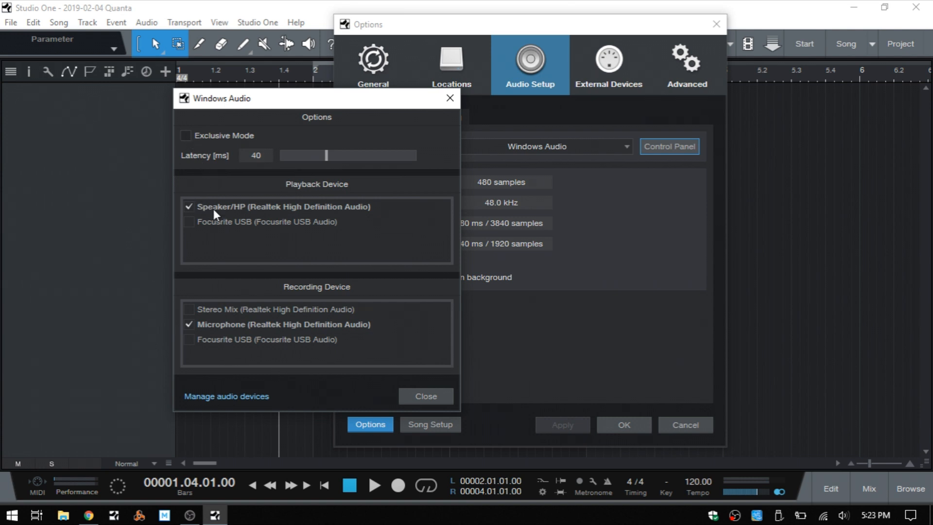
mouse_move(238, 209)
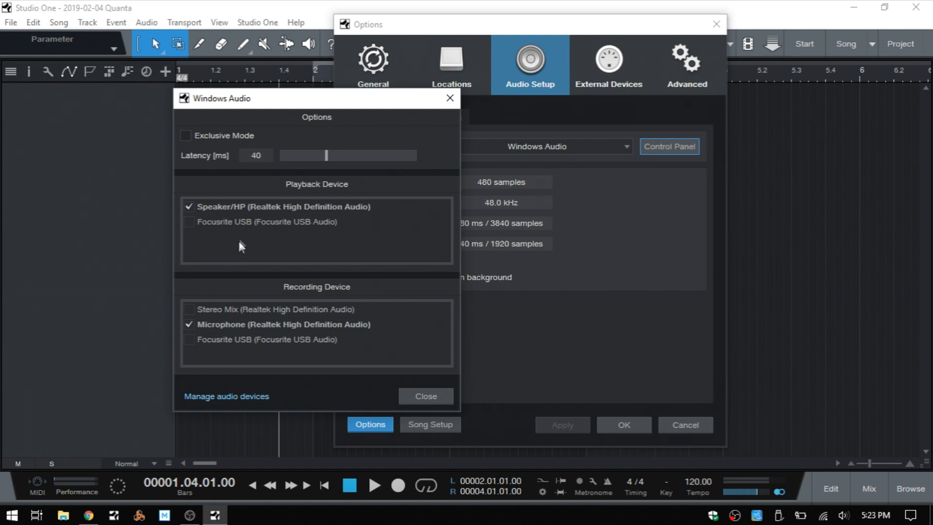
mouse_move(342, 329)
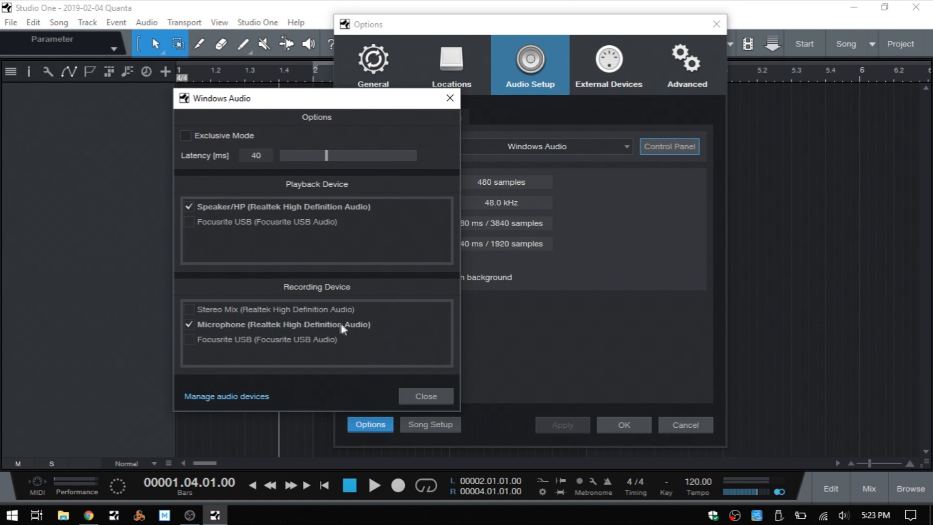
mouse_move(273, 347)
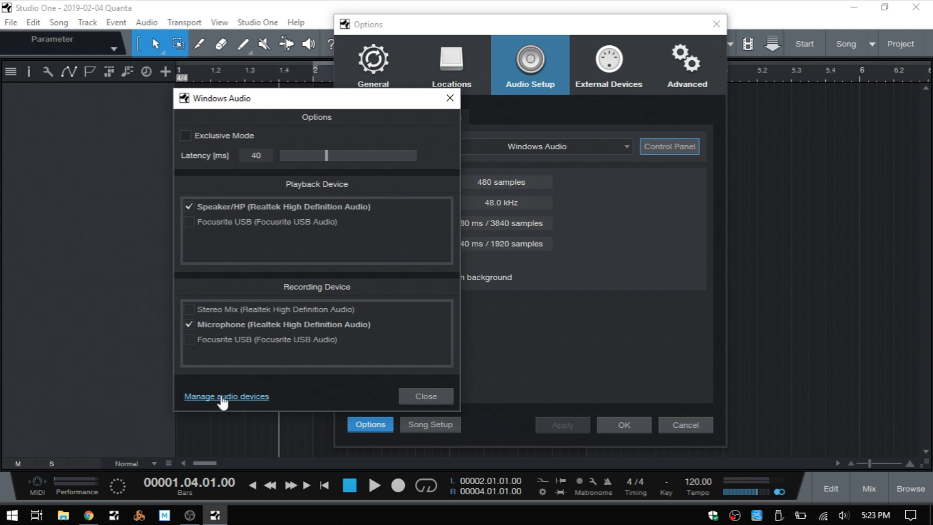
- Open Windows playback devices and select Speaker/HP
left_click(226, 397)
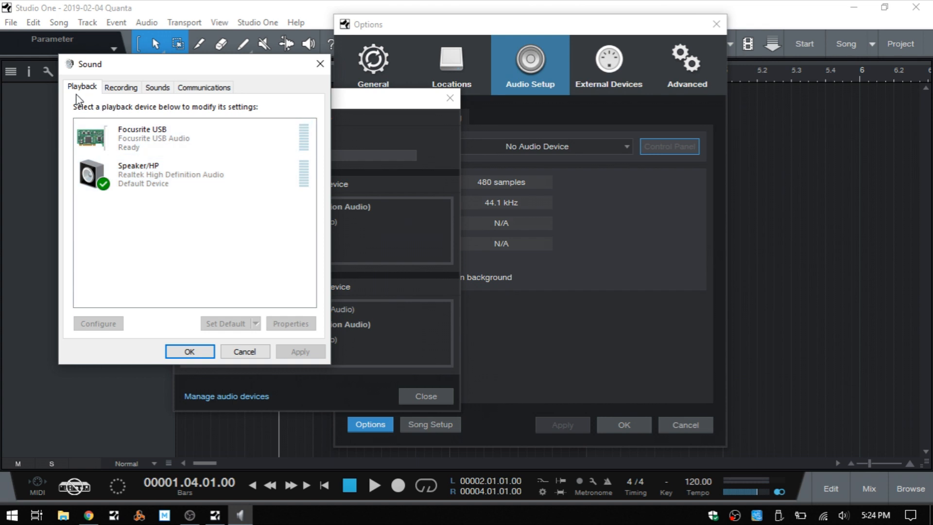
mouse_move(88, 95)
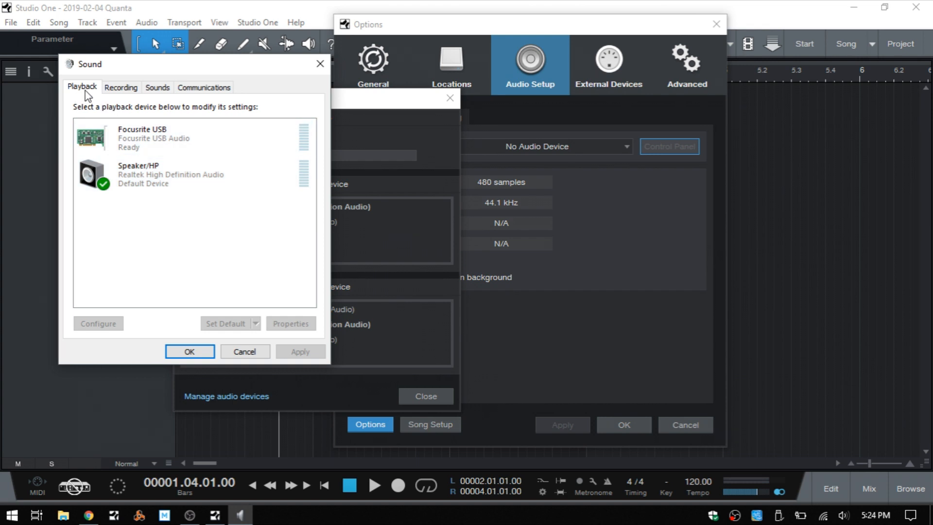
left_click(179, 175)
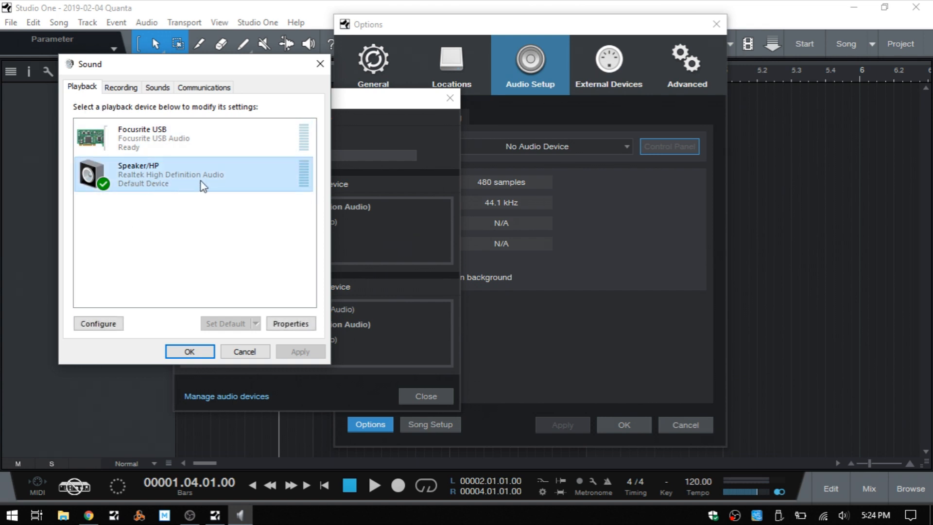
mouse_move(218, 185)
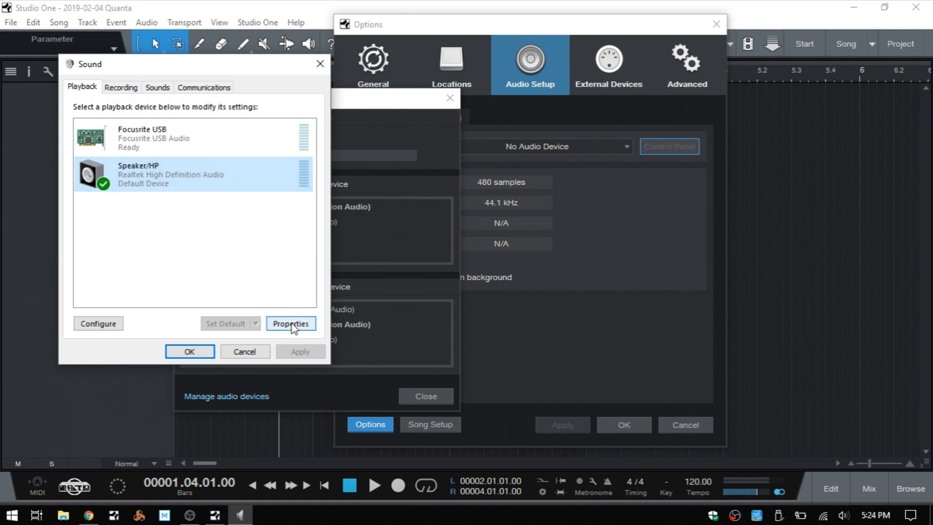
- Set Speaker/HP's default format to 24 bit, 48000 Hz (Studio Quality)
left_click(291, 325)
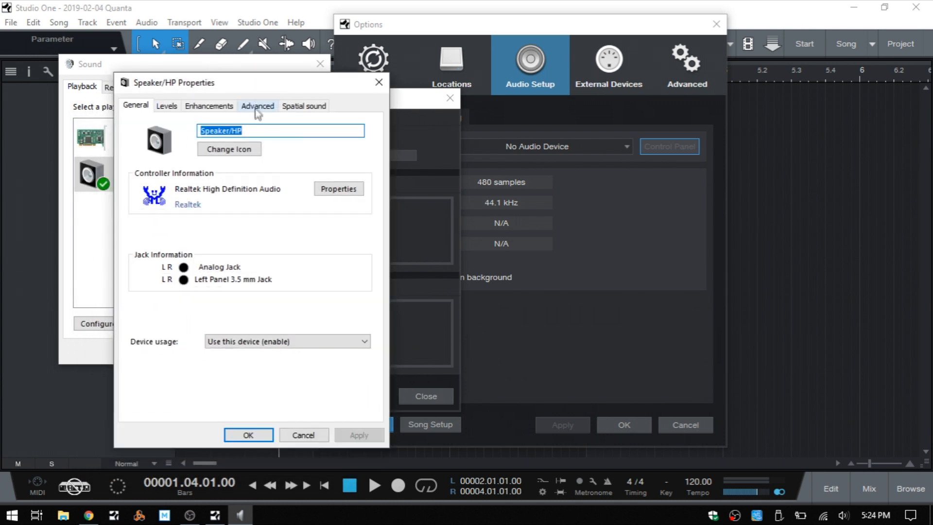
left_click(257, 105)
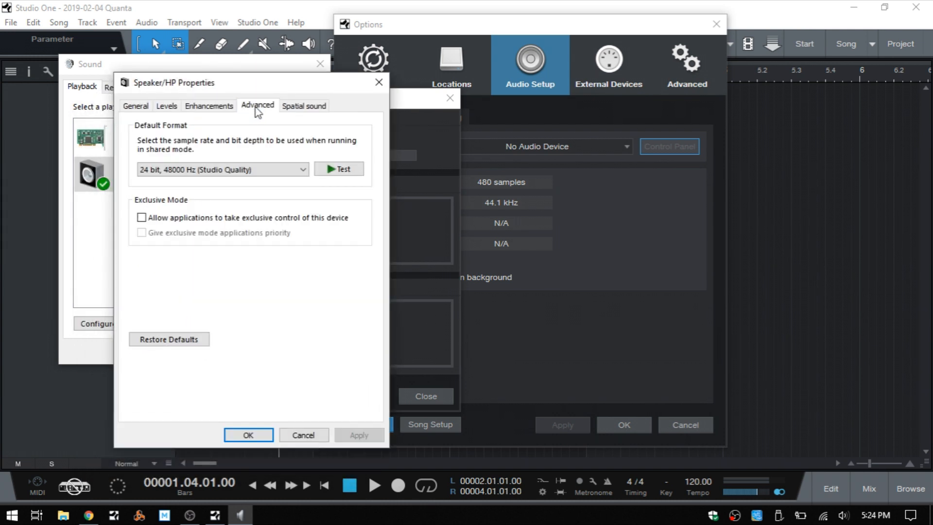
mouse_move(255, 183)
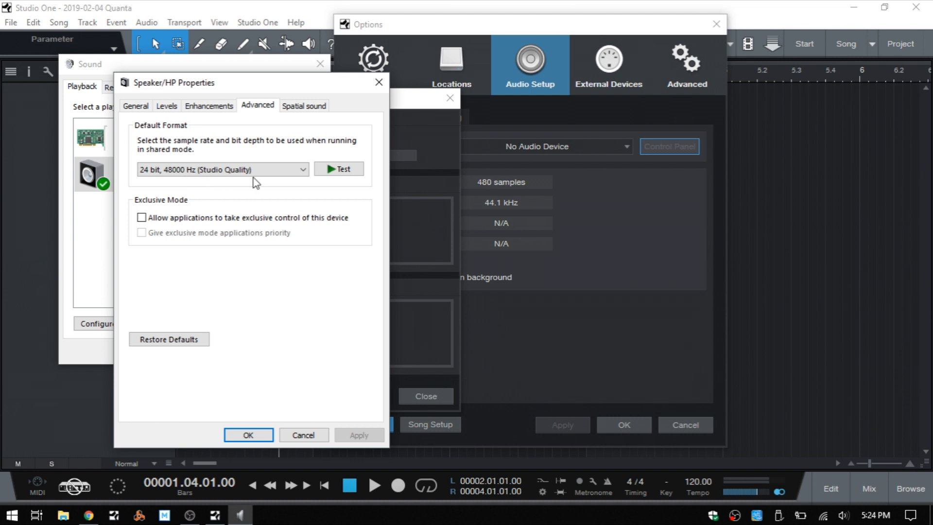
left_click(220, 169)
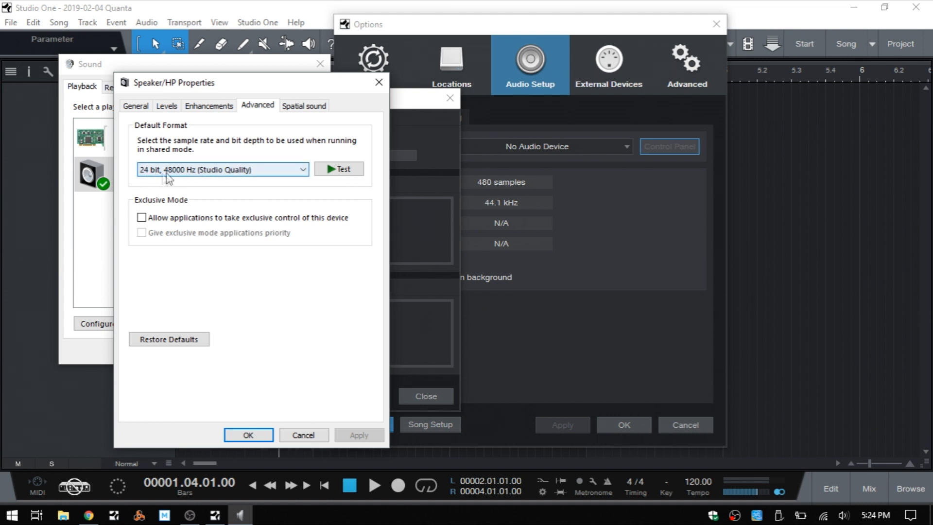
mouse_move(152, 183)
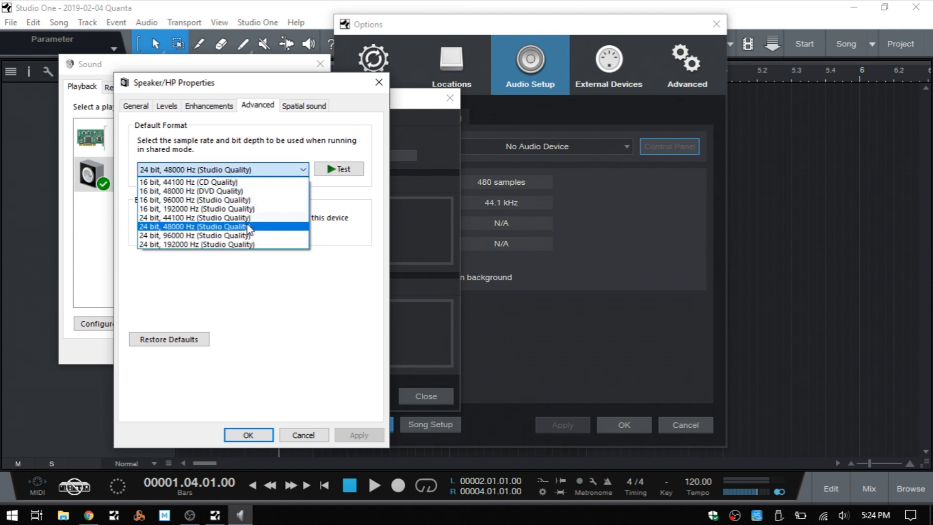
mouse_move(197, 217)
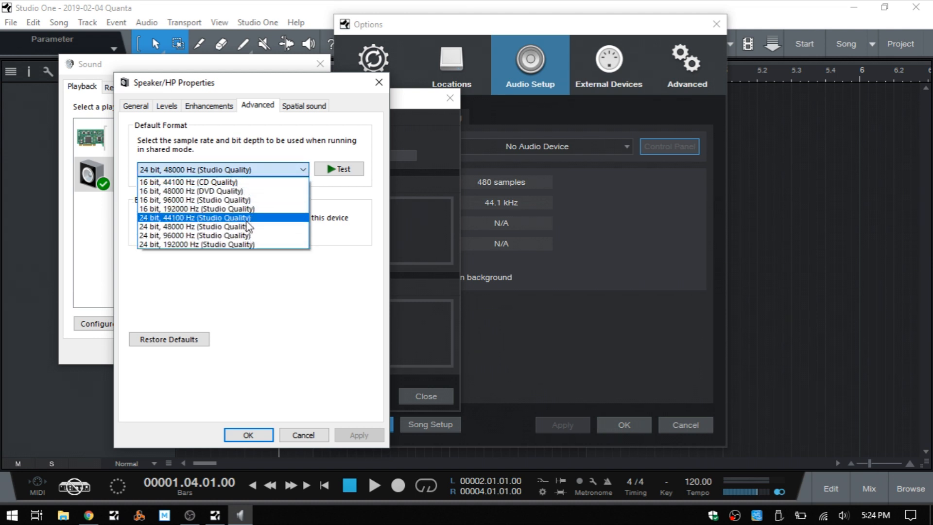
mouse_move(223, 227)
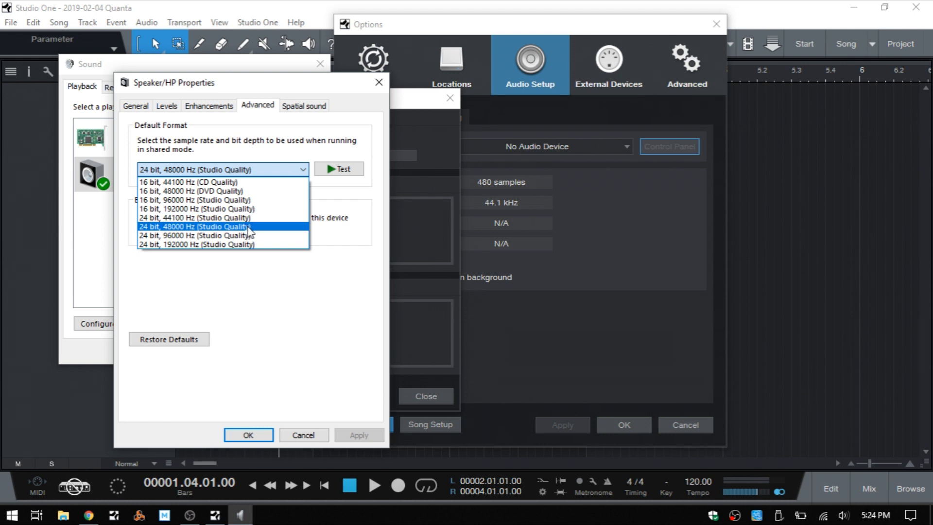
left_click(193, 226)
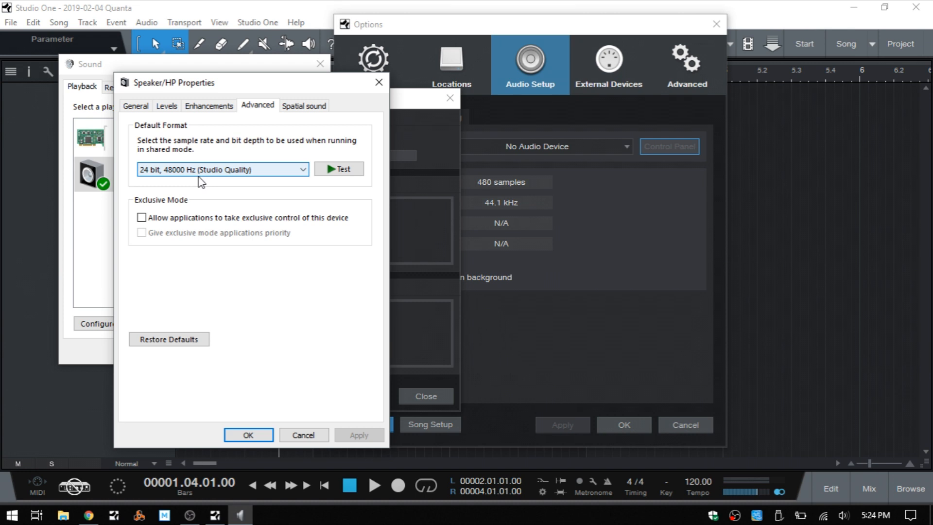
mouse_move(229, 176)
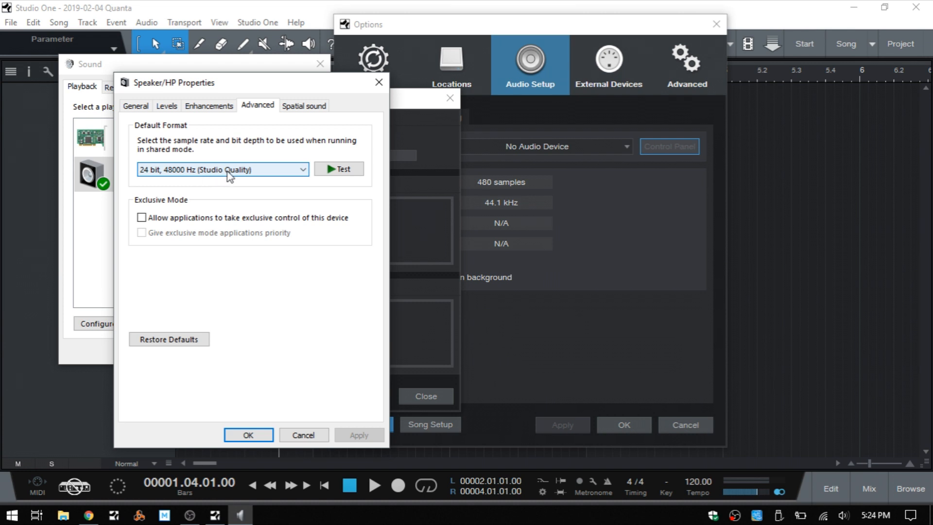
left_click(223, 169)
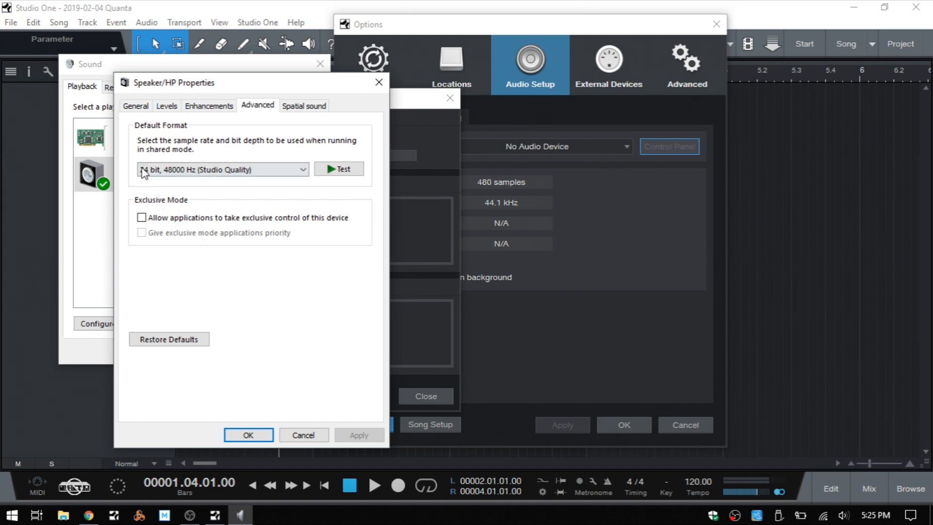
left_click(222, 169)
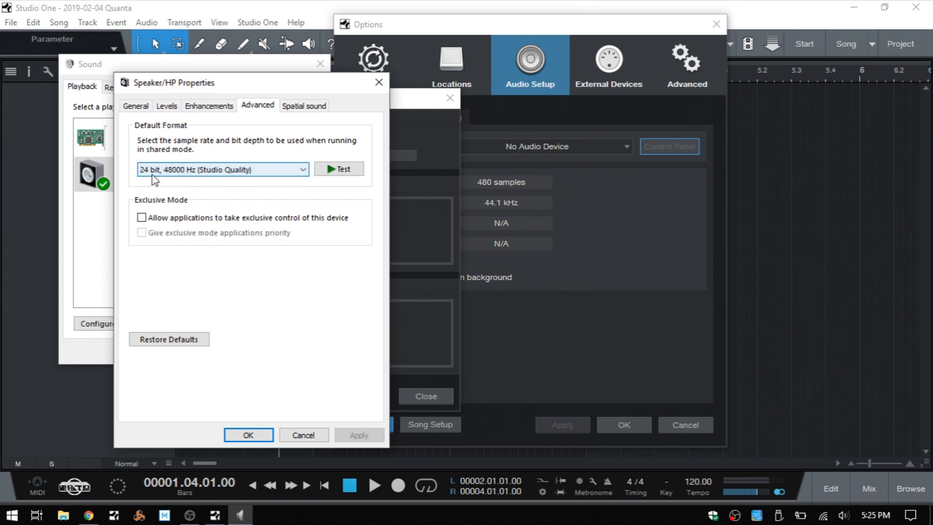
mouse_move(189, 180)
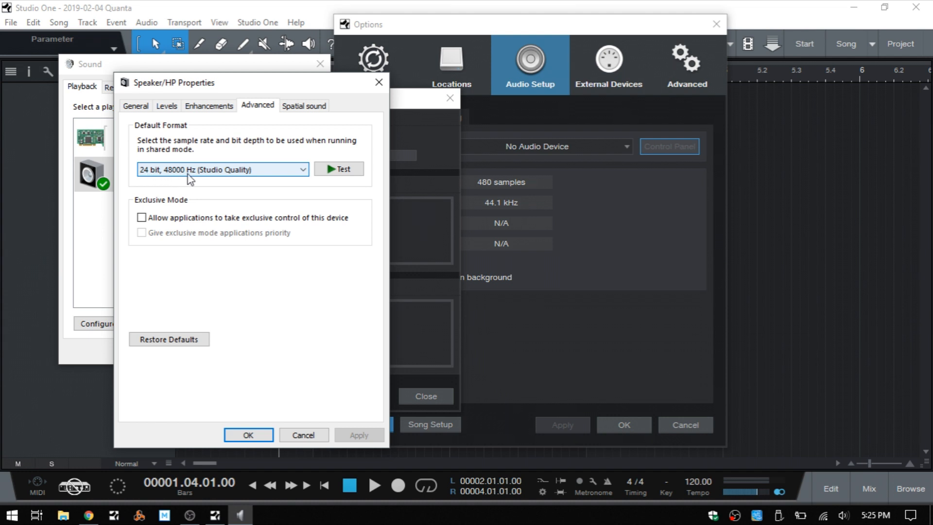
mouse_move(193, 177)
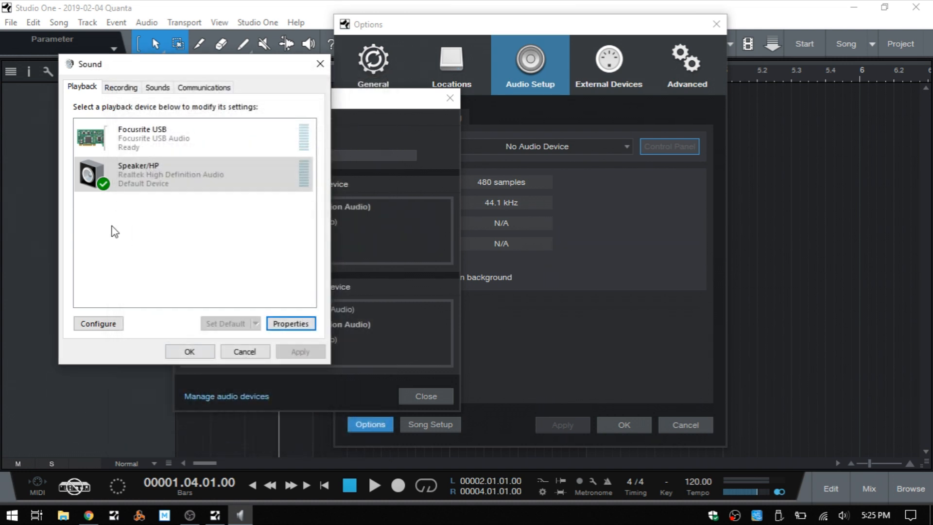
- Set the Microphone's default format to 2 channel, 16 bit, 48000 Hz (DVD Quality)
left_click(121, 87)
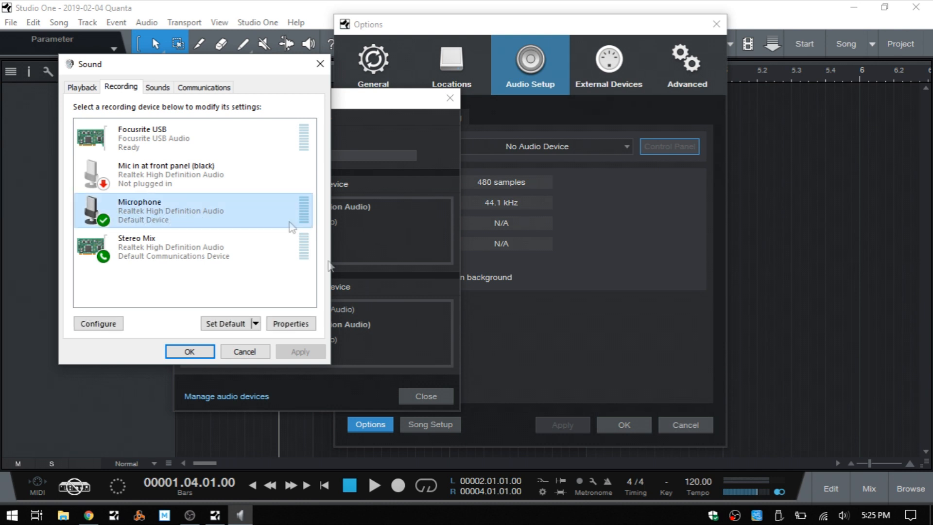
left_click(291, 323)
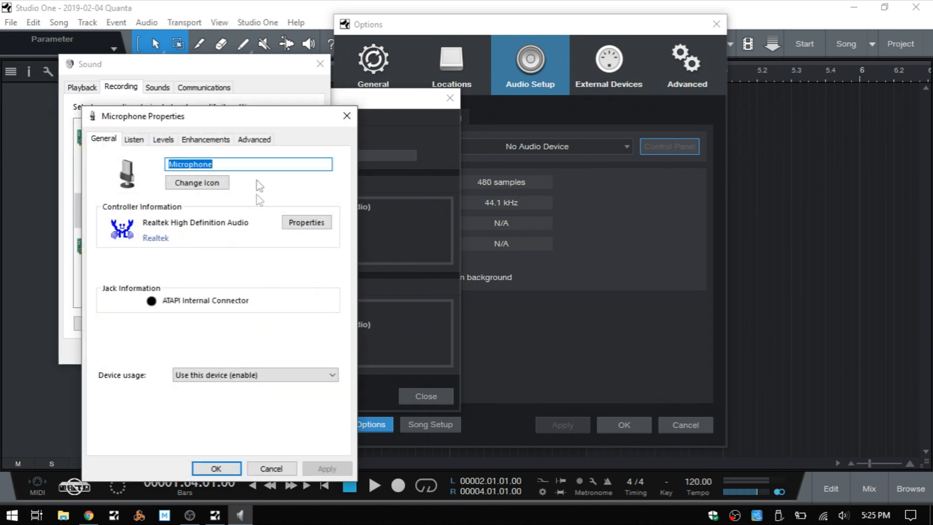
left_click(253, 139)
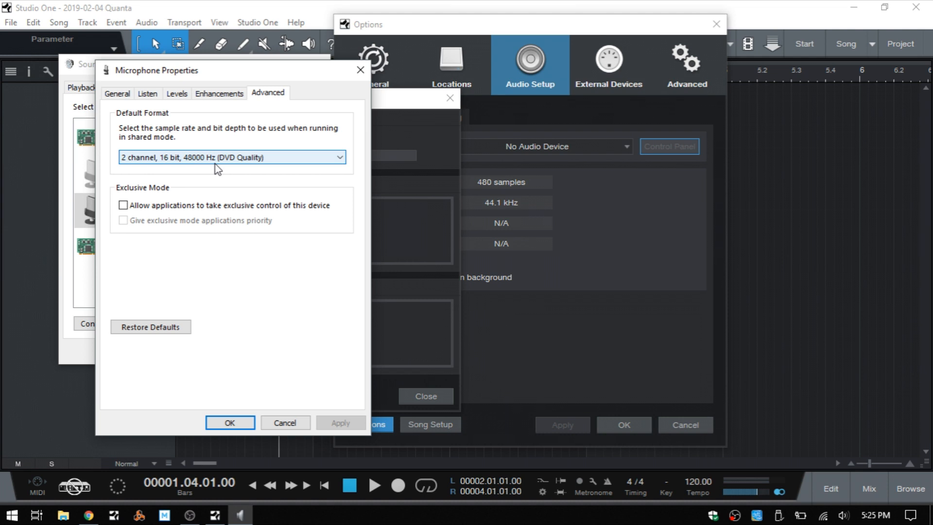
mouse_move(175, 169)
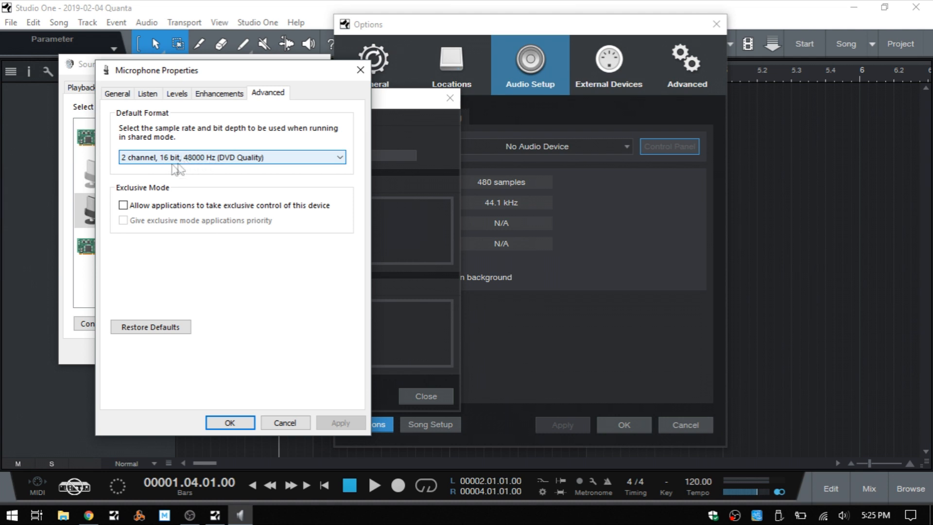
mouse_move(174, 169)
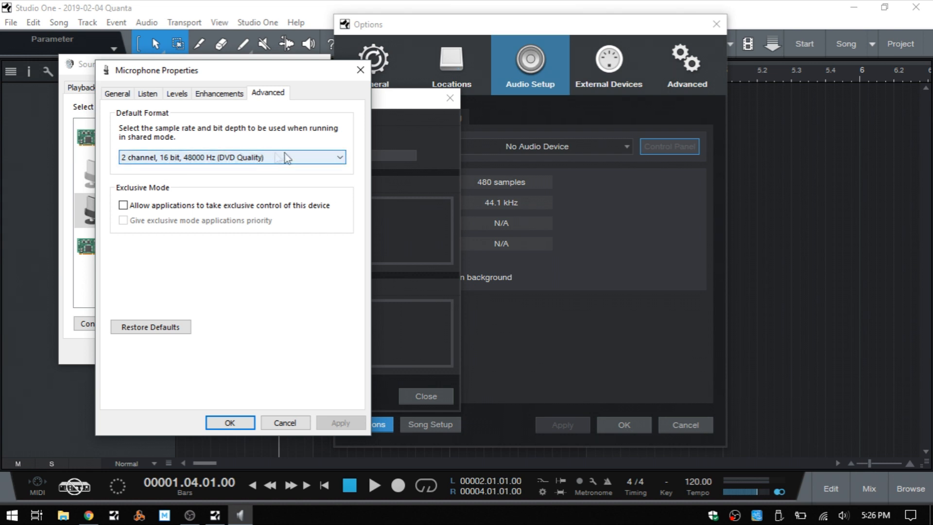
left_click(231, 157)
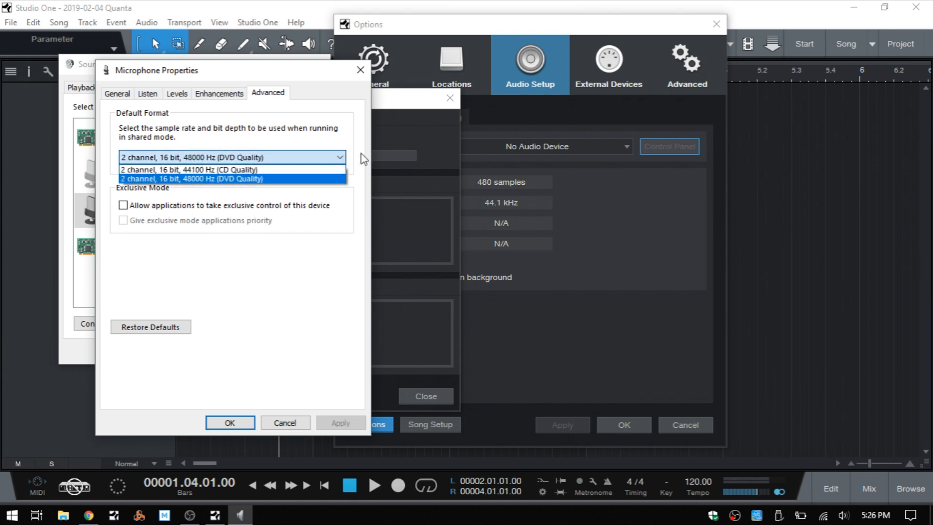
left_click(190, 178)
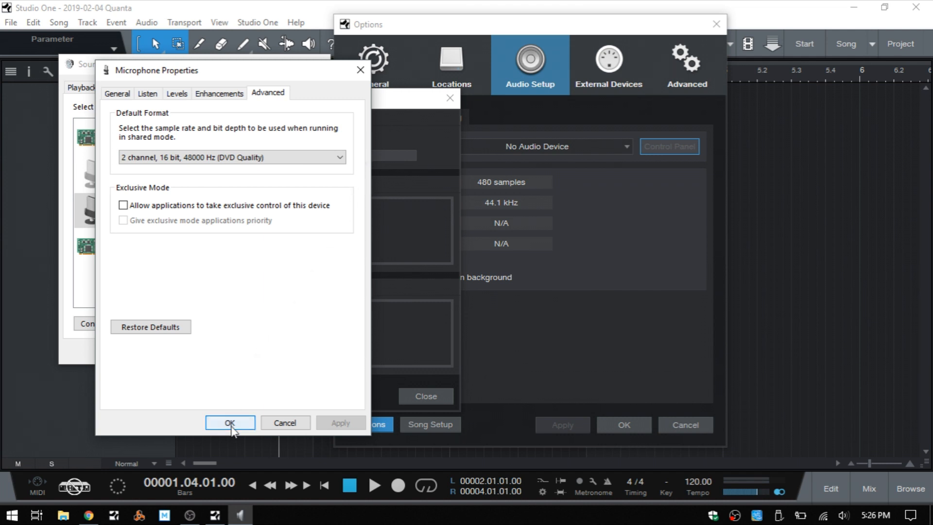
left_click(229, 423)
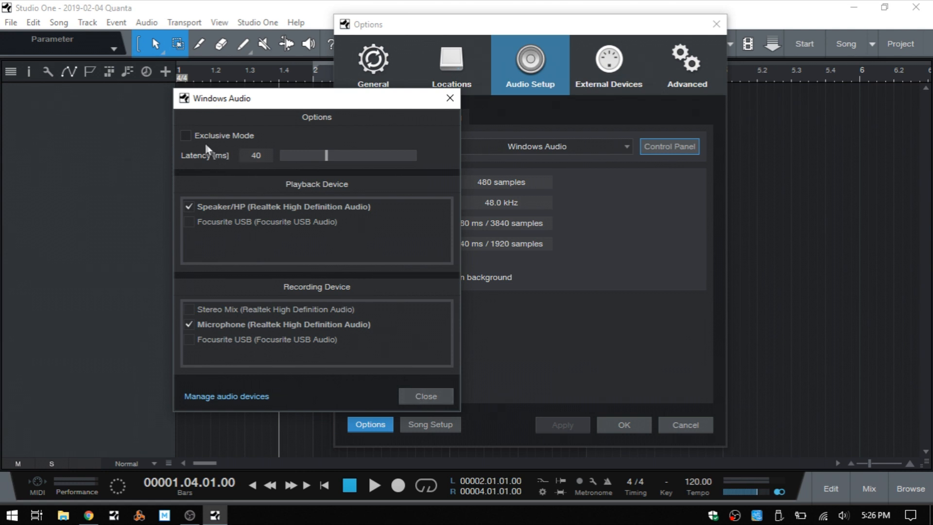
mouse_move(407, 389)
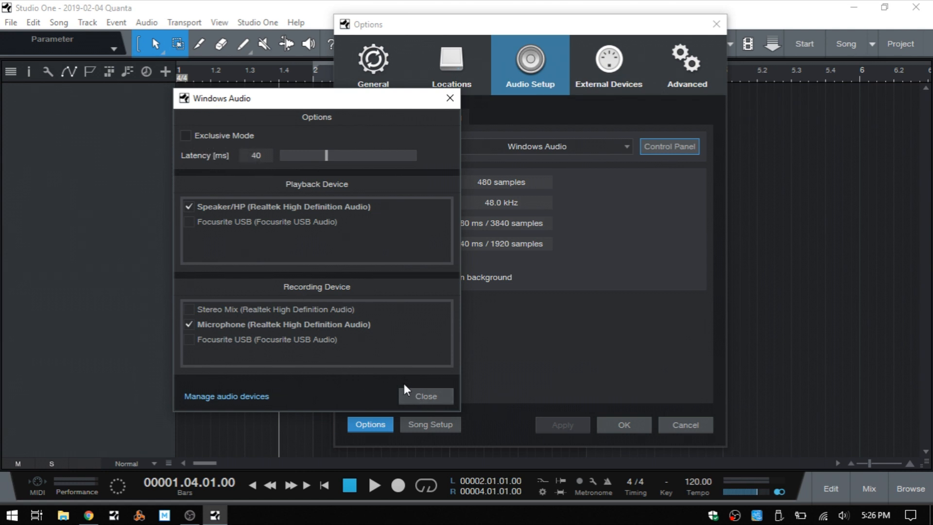
- Close the Windows Audio control panel, leaving Windows Audio at 48.0 kHz
left_click(424, 395)
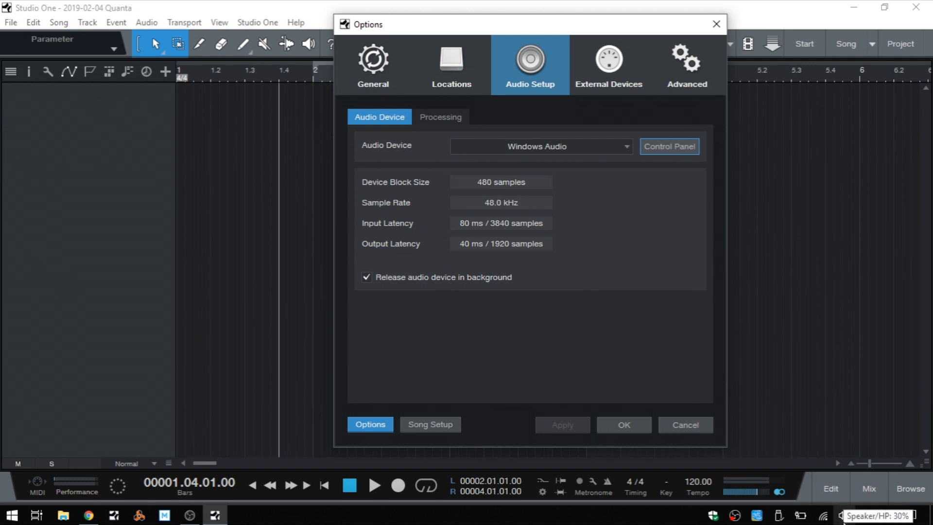
mouse_move(842, 517)
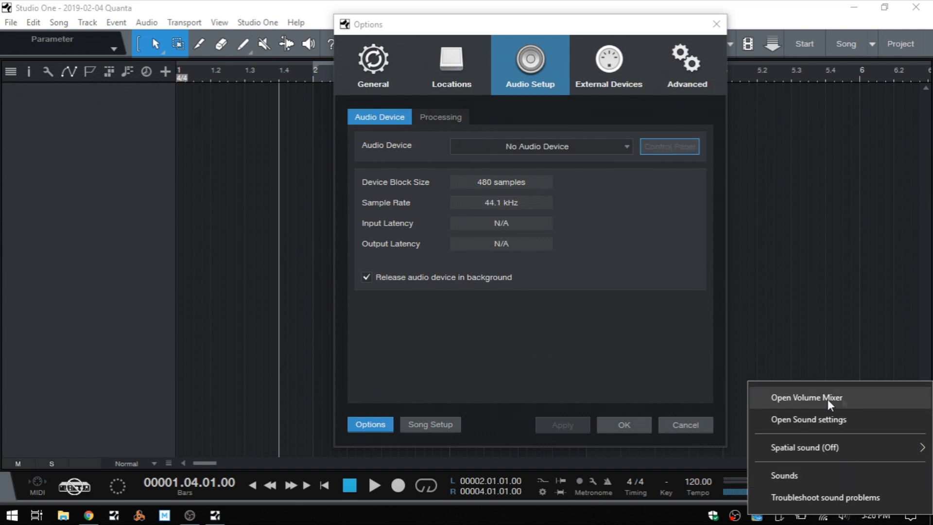
- Unmute Studio One in Volume Mixer and bring Studio One back to the front
left_click(806, 397)
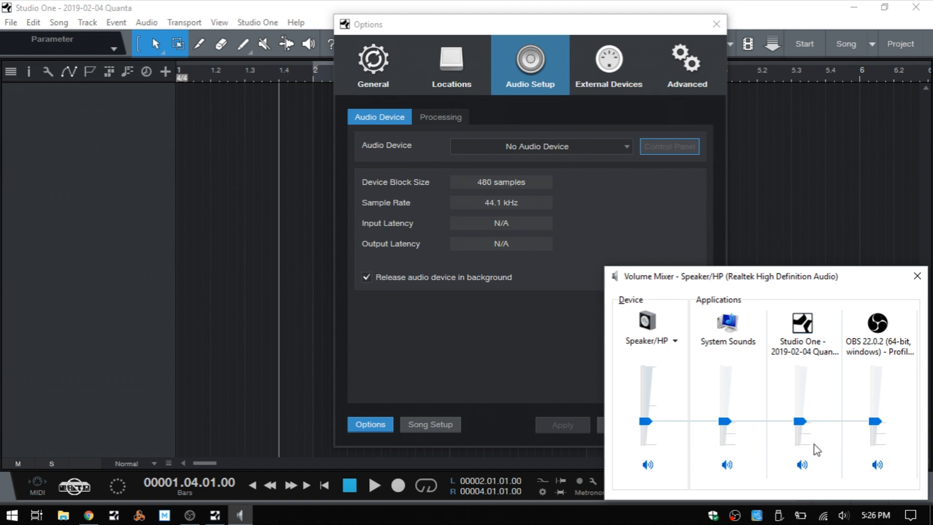
mouse_move(803, 433)
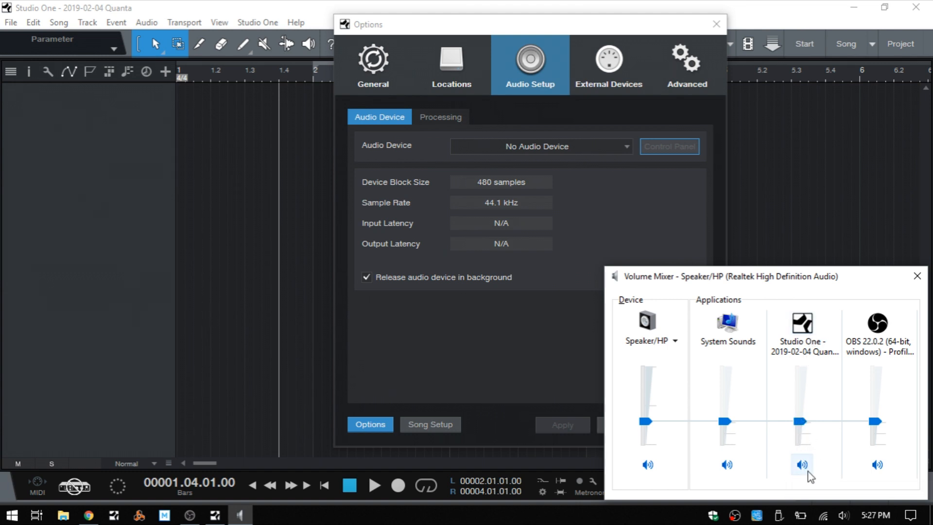
left_click(801, 465)
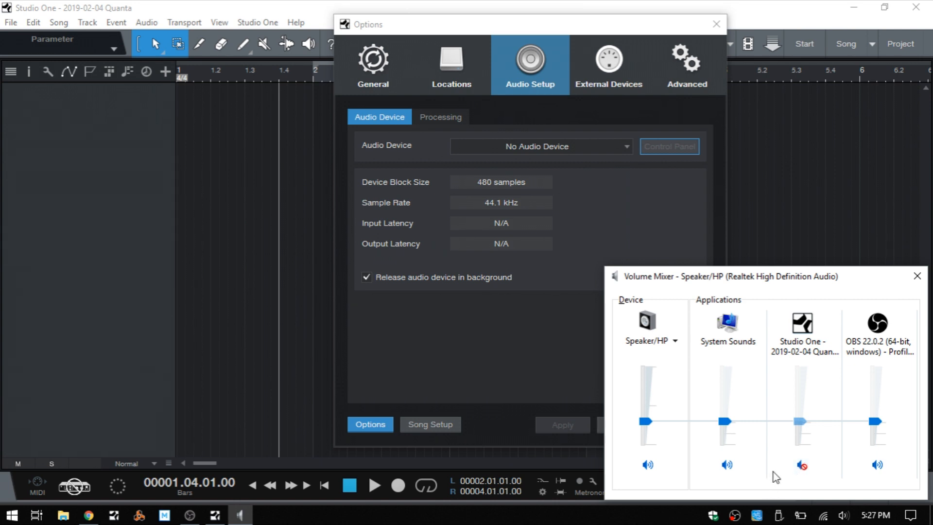
mouse_move(810, 445)
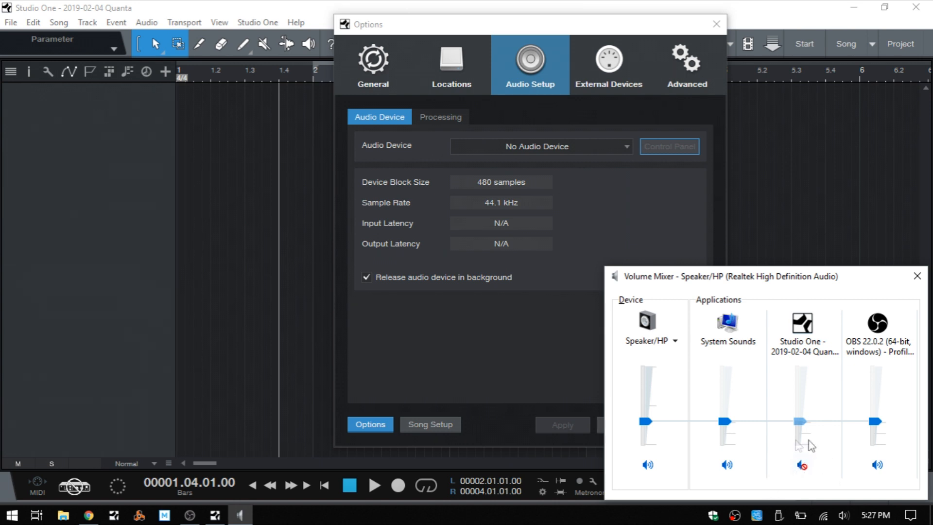
left_click(801, 465)
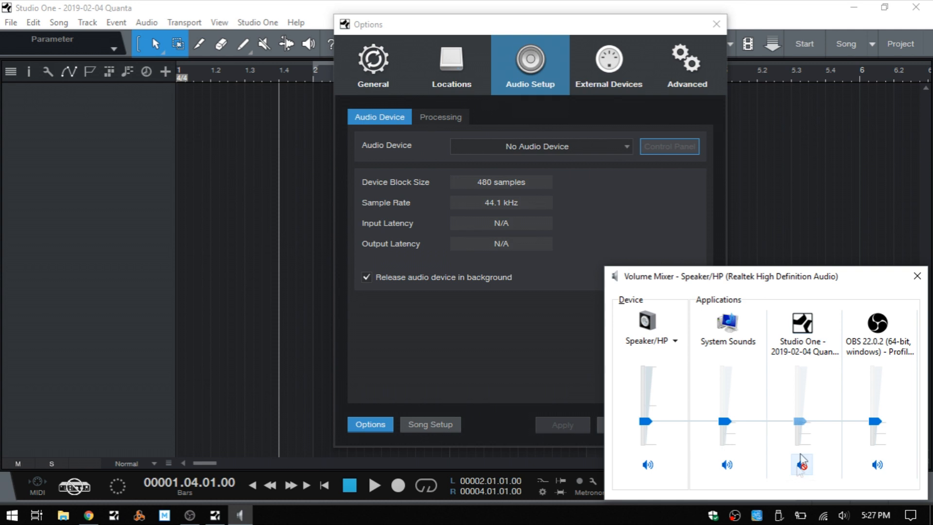
mouse_move(802, 466)
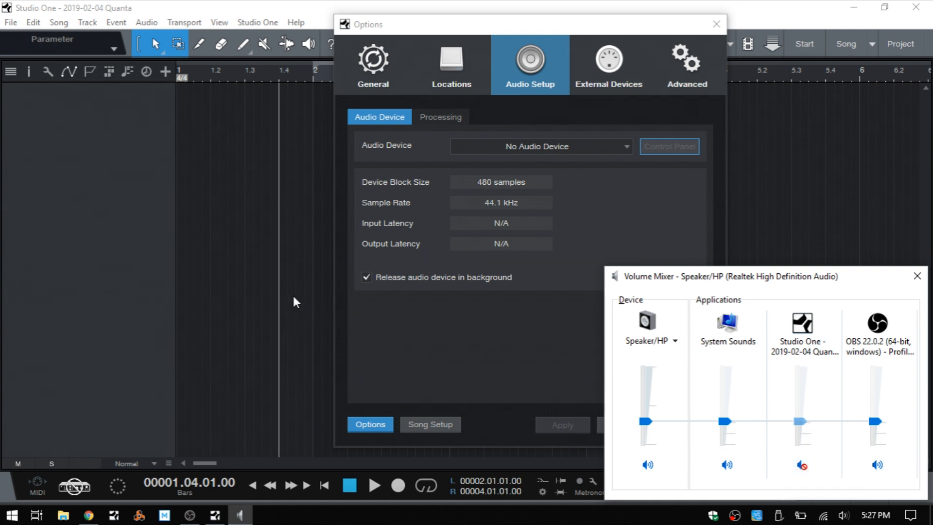
mouse_move(267, 209)
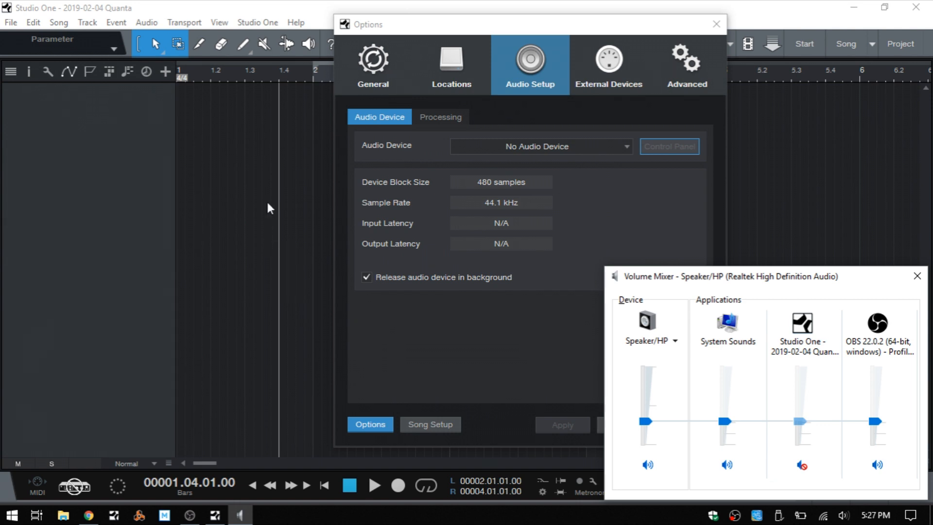
left_click(801, 464)
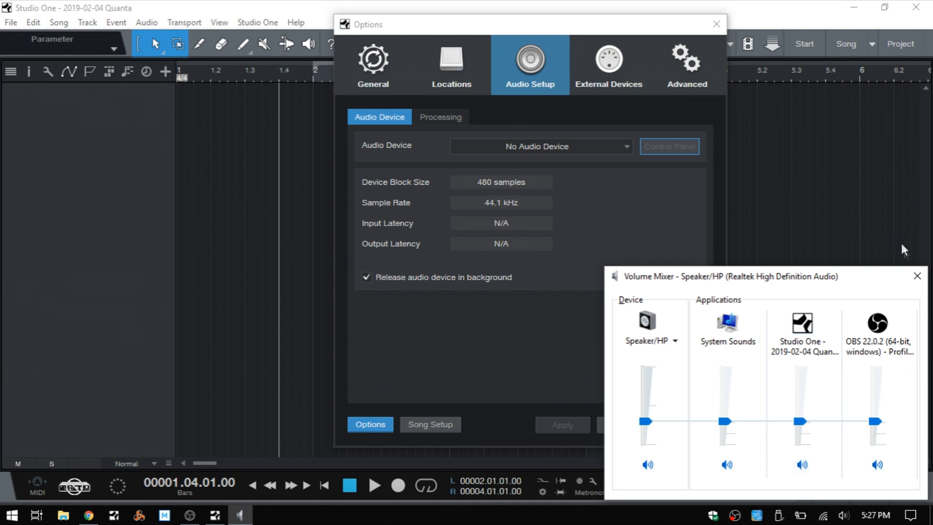
left_click(539, 146)
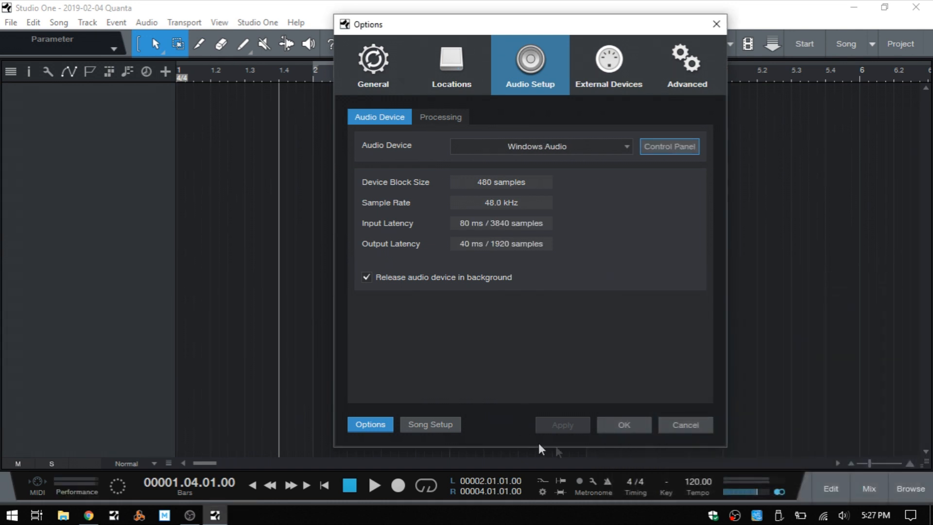